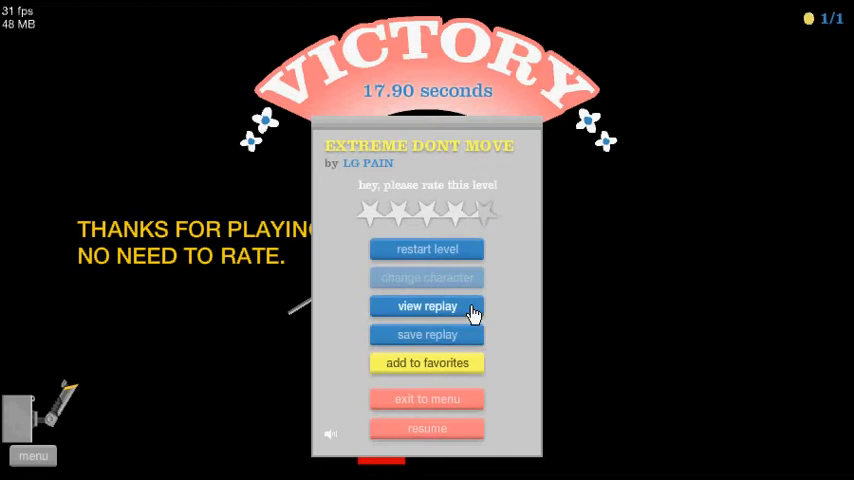
mouse_move(428, 250)
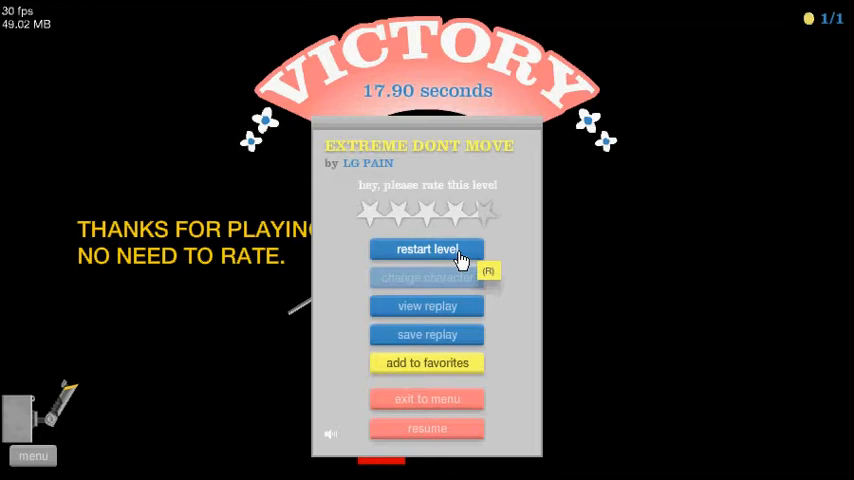
- Restart Extreme Dont Move from the victory screen and finish it again in 18.06 seconds
click(428, 250)
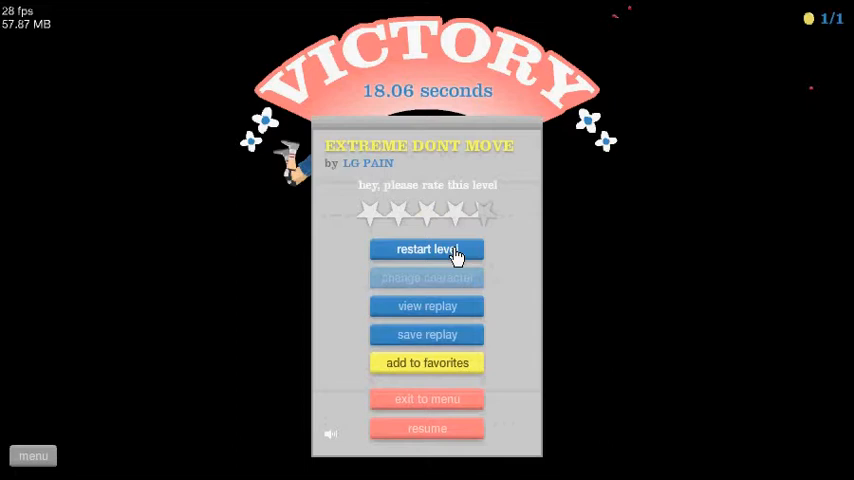
- Restart Extreme Dont Move once more, then play and pause the new run
click(428, 250)
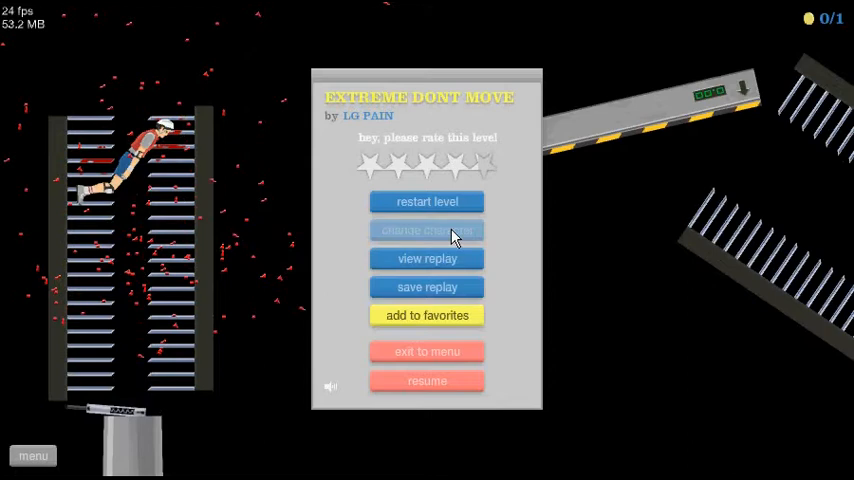
click(428, 380)
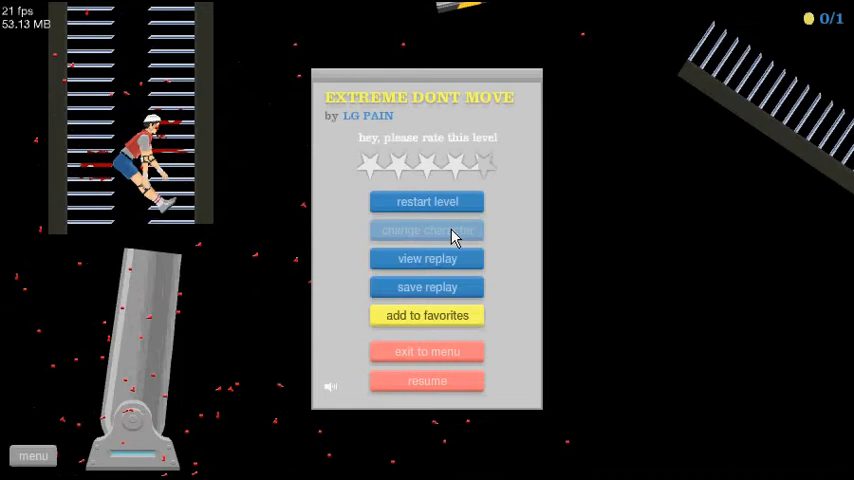
click(428, 380)
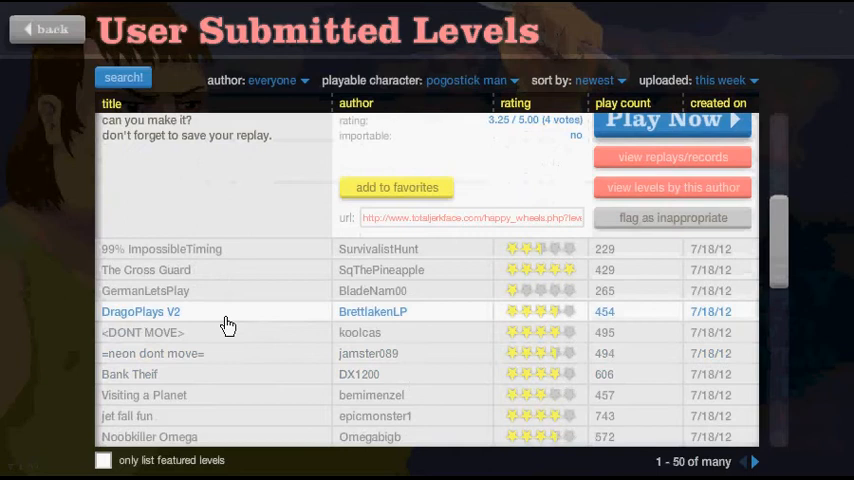
- Leave the User Submitted Levels browser via Back to the main title menu
click(672, 120)
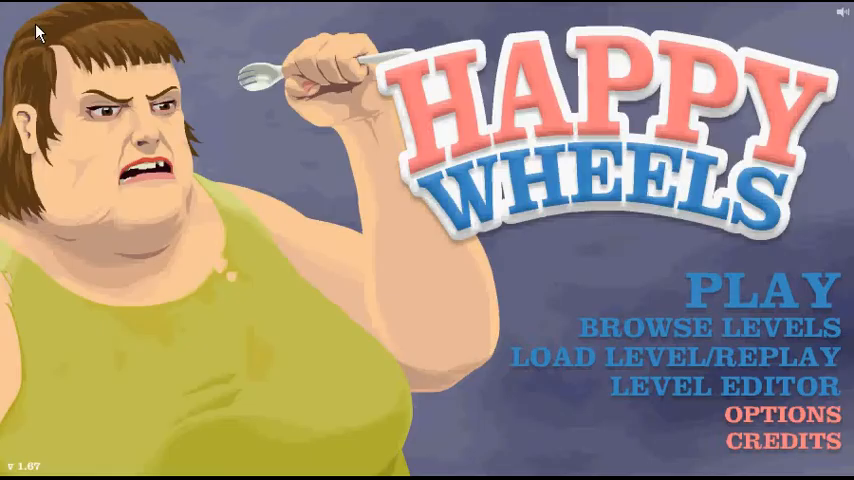
- Ride The Combine 2.1 to the finish line for a 18.46-second victory
click(704, 328)
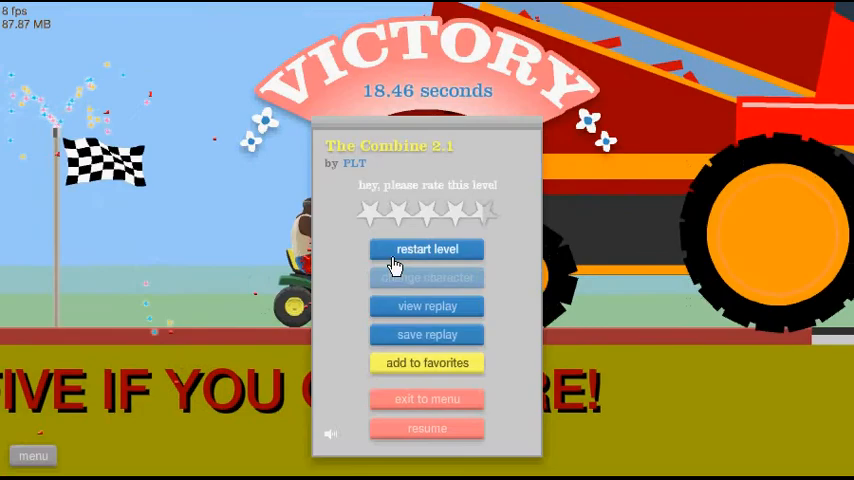
- Go to Featured Levels, attempt BMX_Park II and dismiss its two loading errors
click(428, 398)
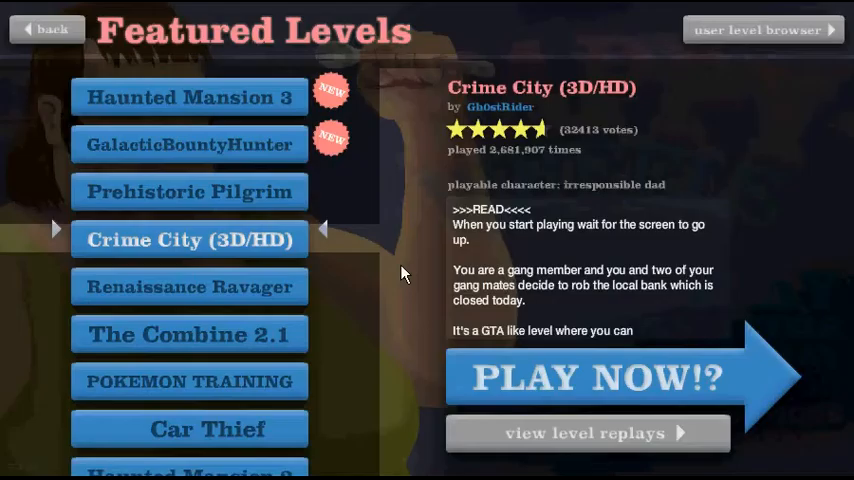
scroll(down, 3)
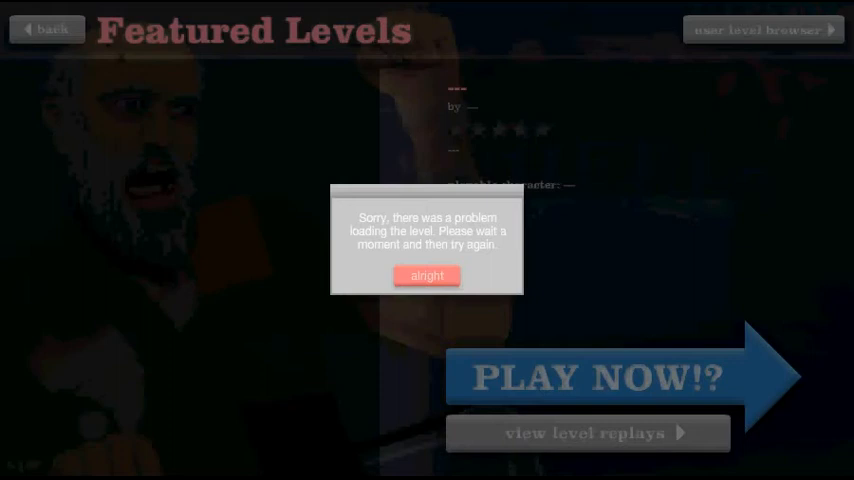
click(428, 276)
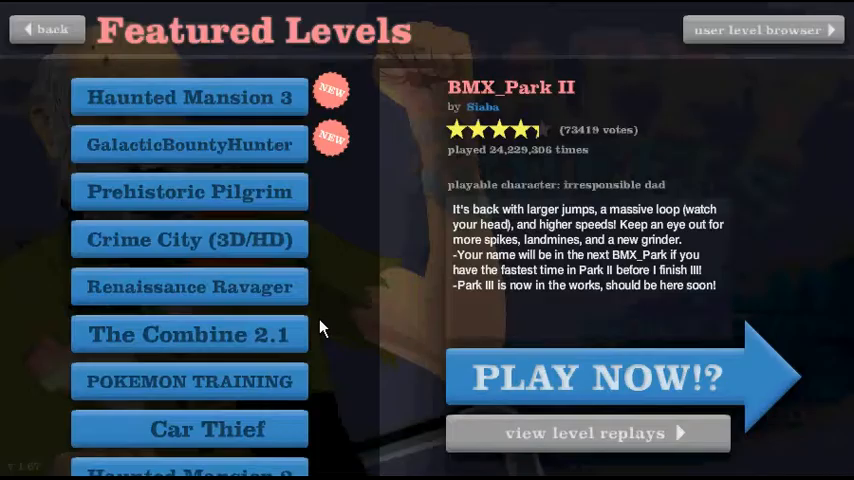
click(598, 376)
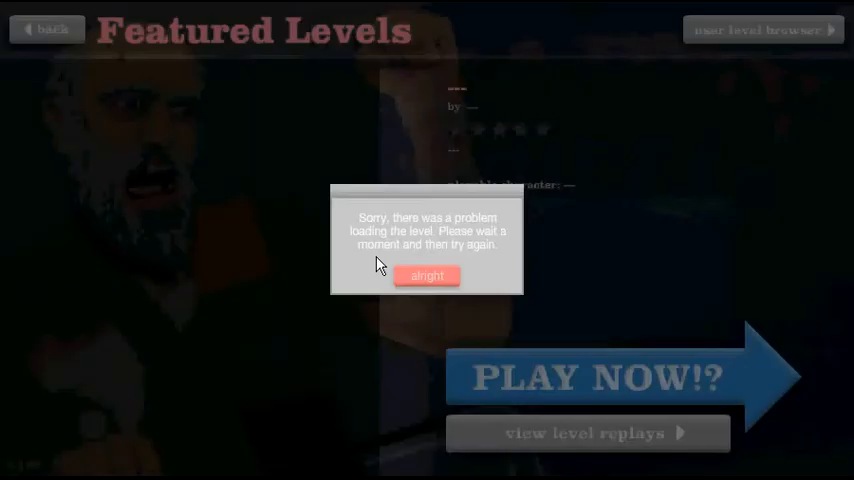
click(428, 276)
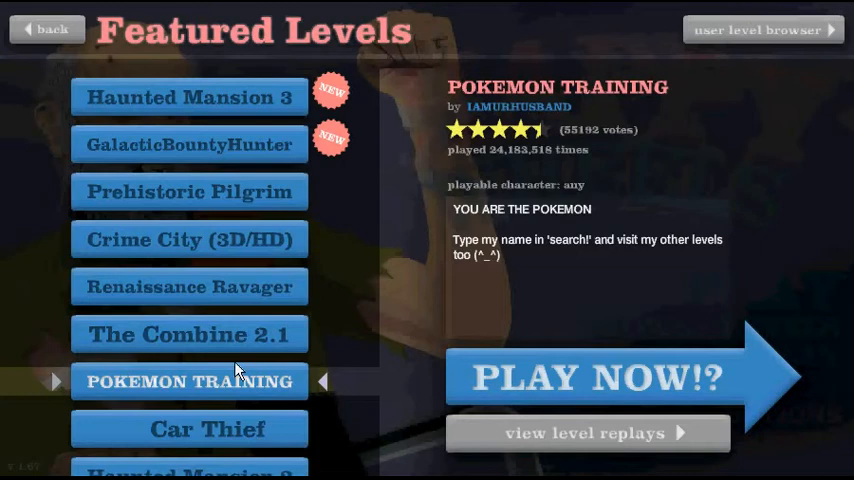
- Launch the POKEMON TRAINING featured level with Play Now
click(594, 376)
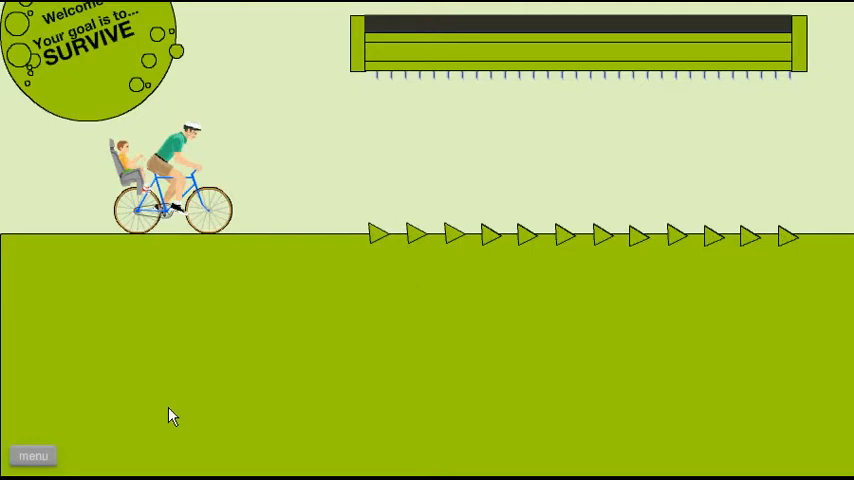